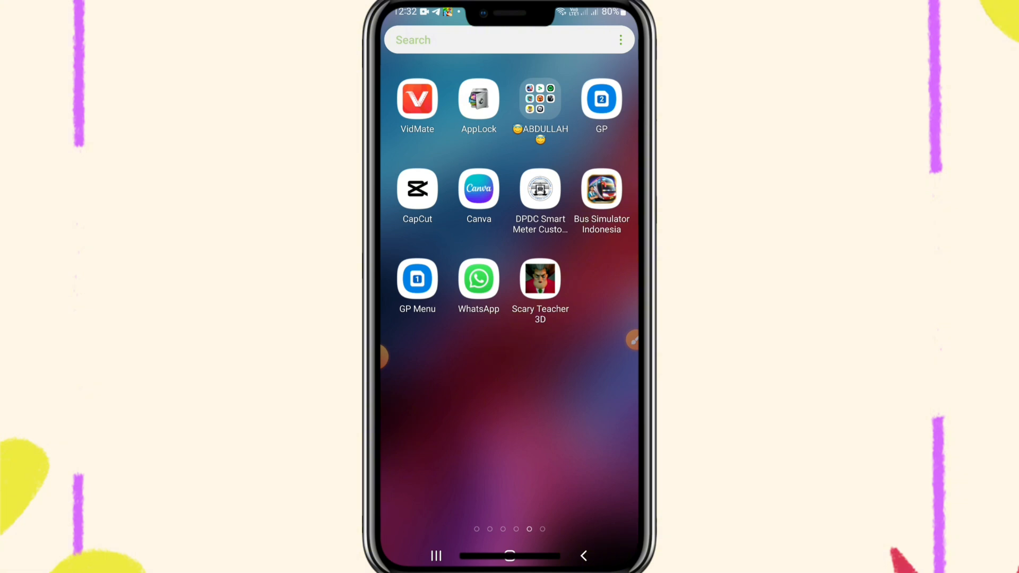
# Step: Launch WhatsApp from the home screen so the recent chats list appears
pyautogui.click(632, 340)
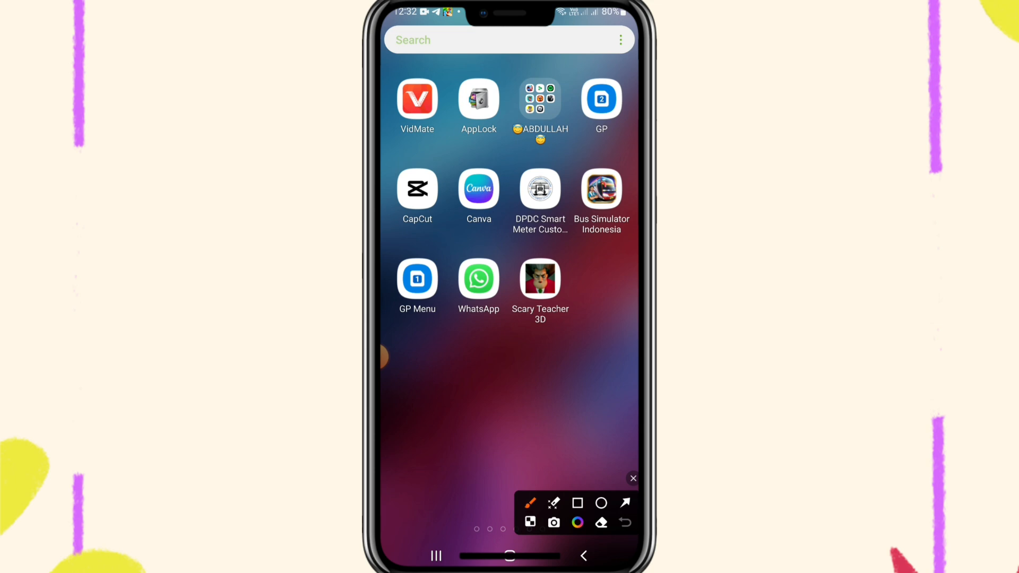
pyautogui.click(576, 503)
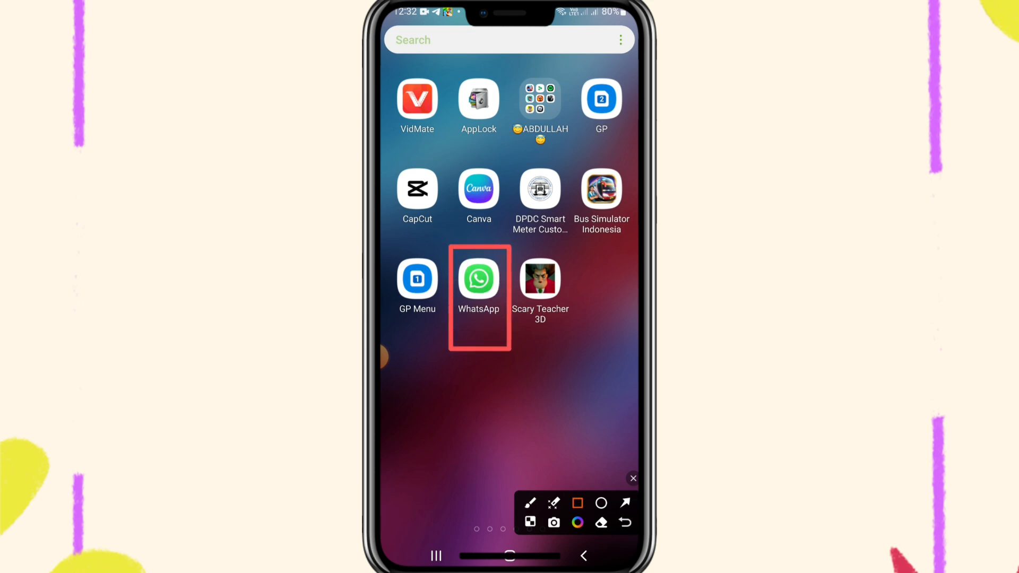
pyautogui.click(479, 278)
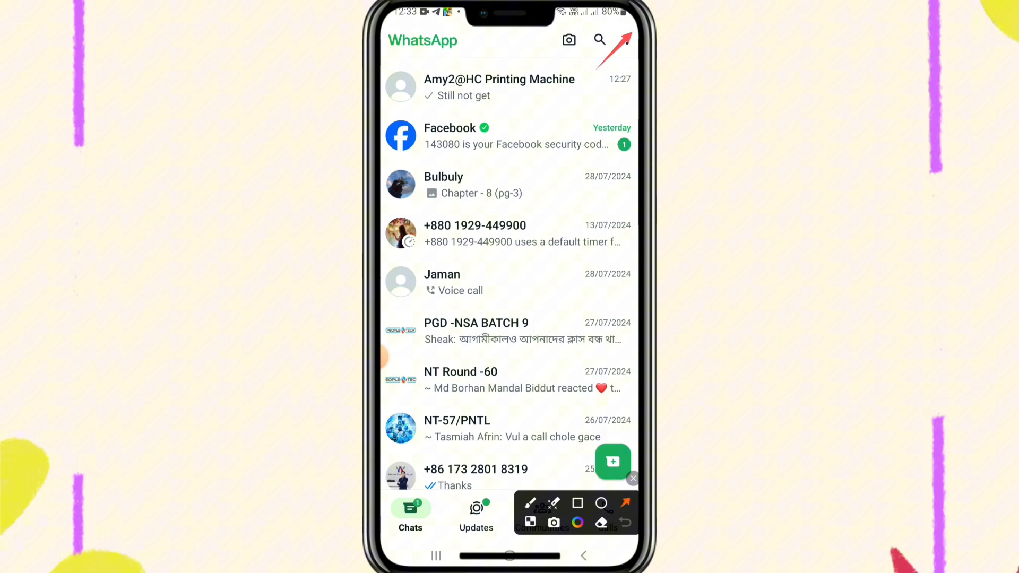
# Step: Go from the chat list into Settings and then the Privacy page
pyautogui.click(626, 39)
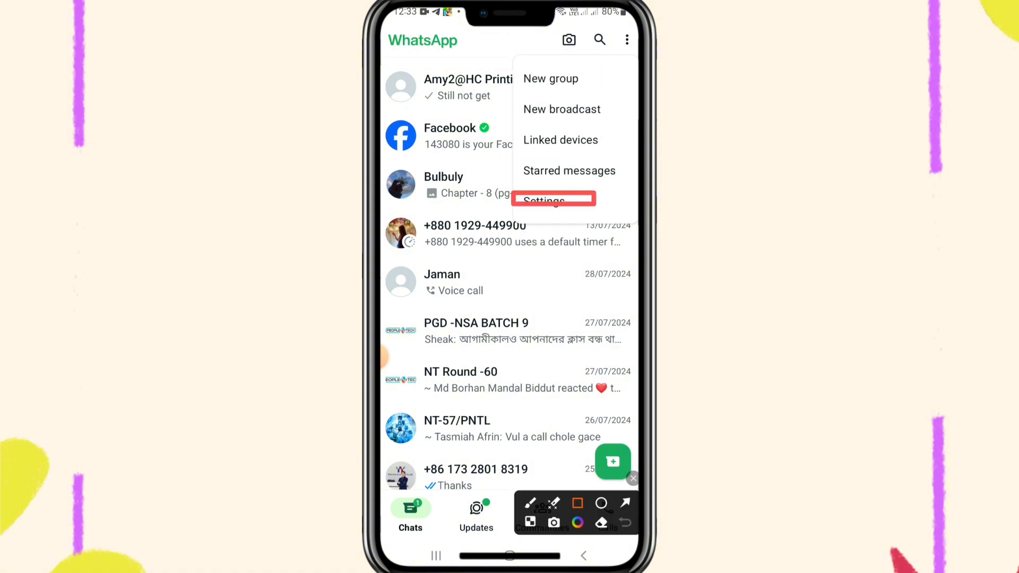
pyautogui.click(543, 201)
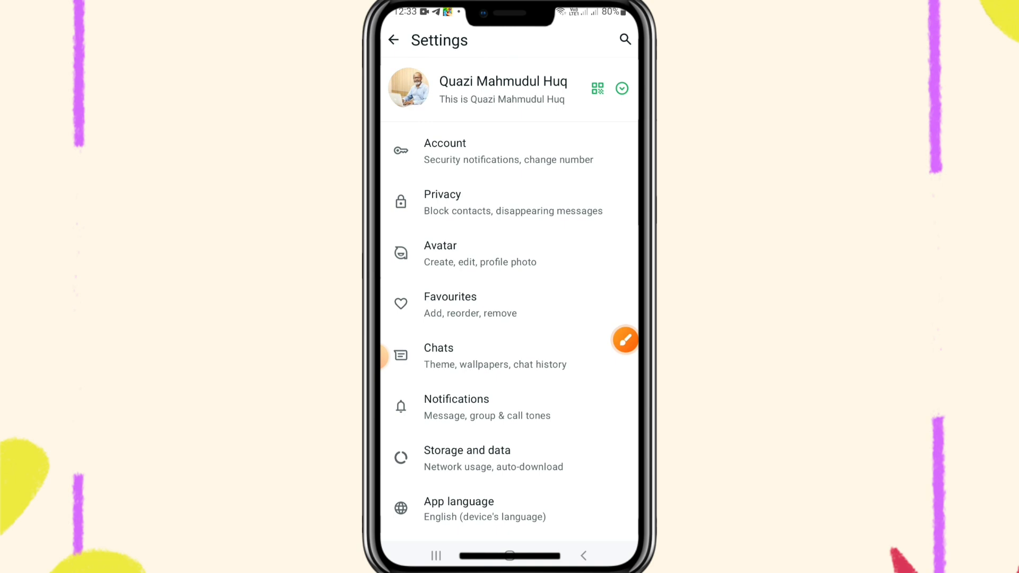
pyautogui.click(624, 340)
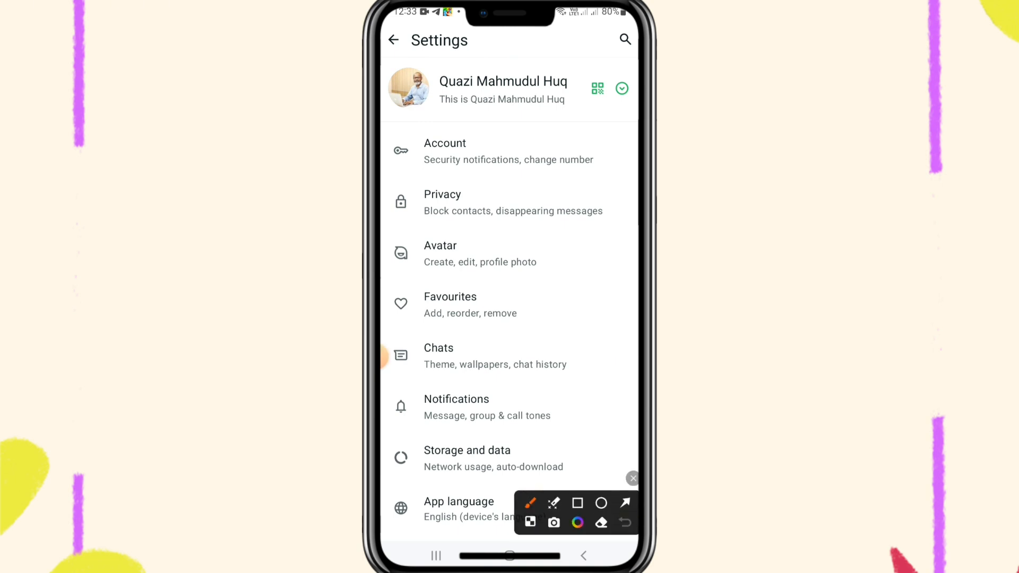
pyautogui.click(577, 502)
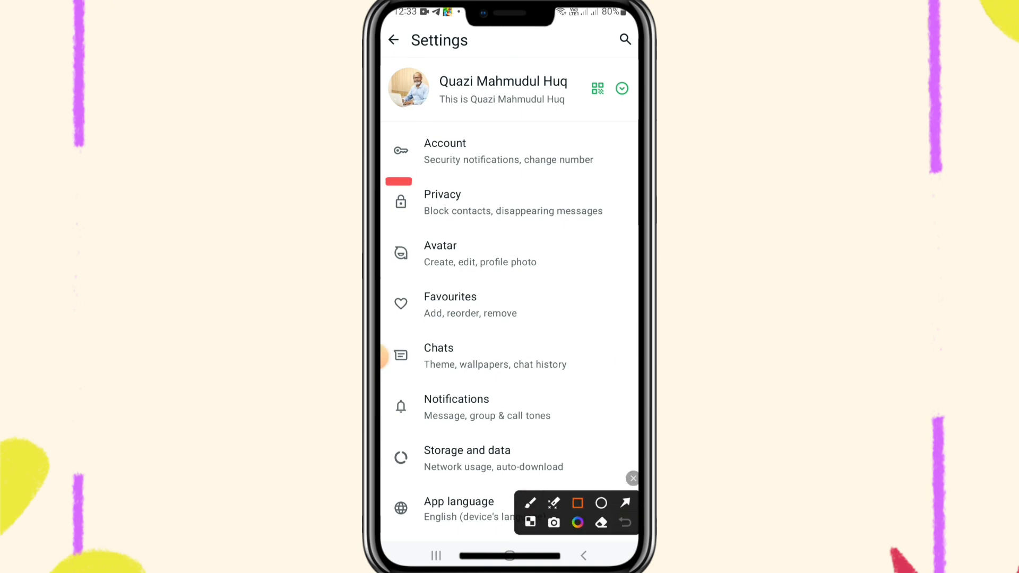
pyautogui.moveTo(403, 182); pyautogui.dragTo(597, 227)
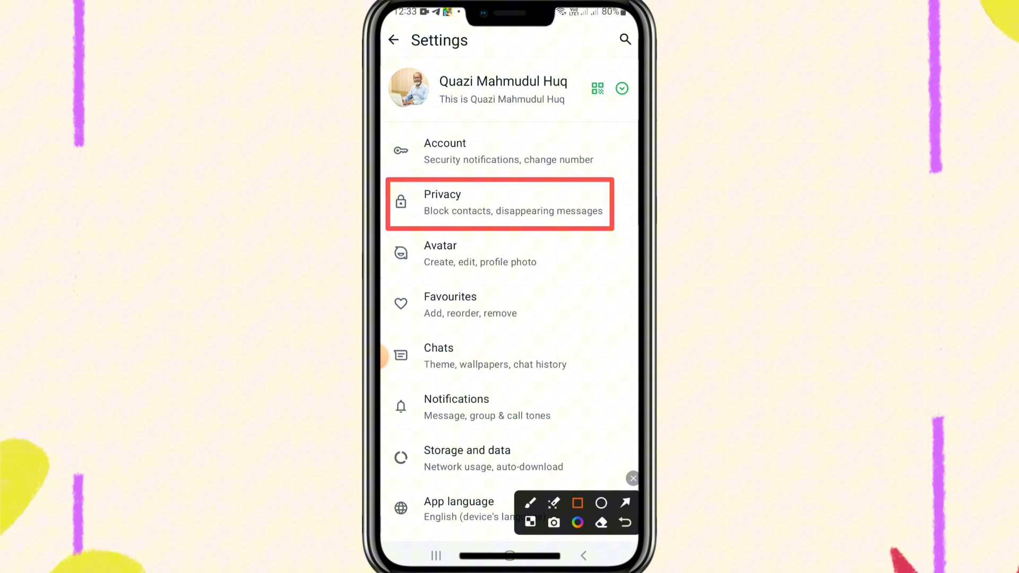
pyautogui.click(499, 202)
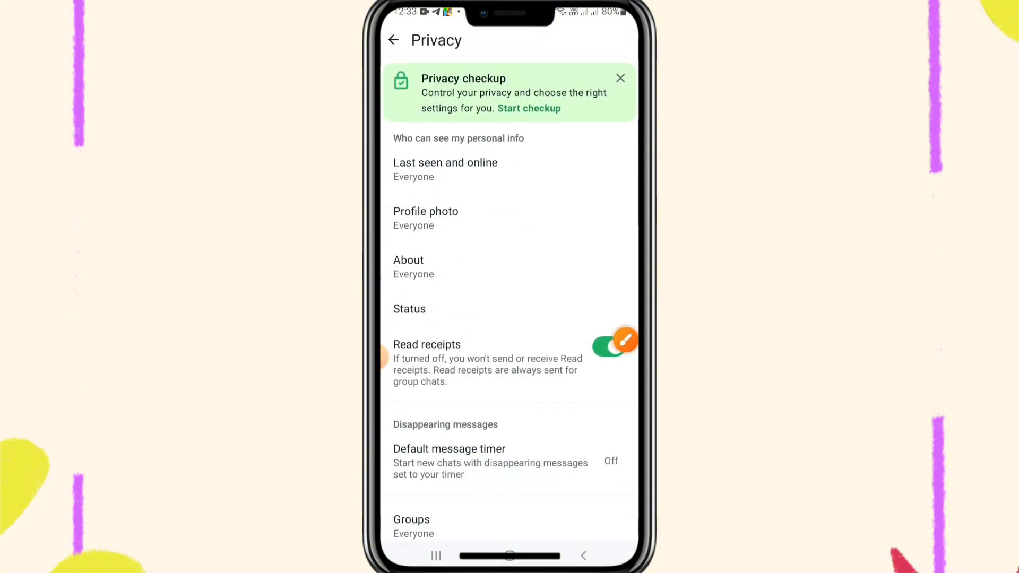
# Step: Scroll the Privacy page and enter the Advanced privacy options
pyautogui.scroll(-3)
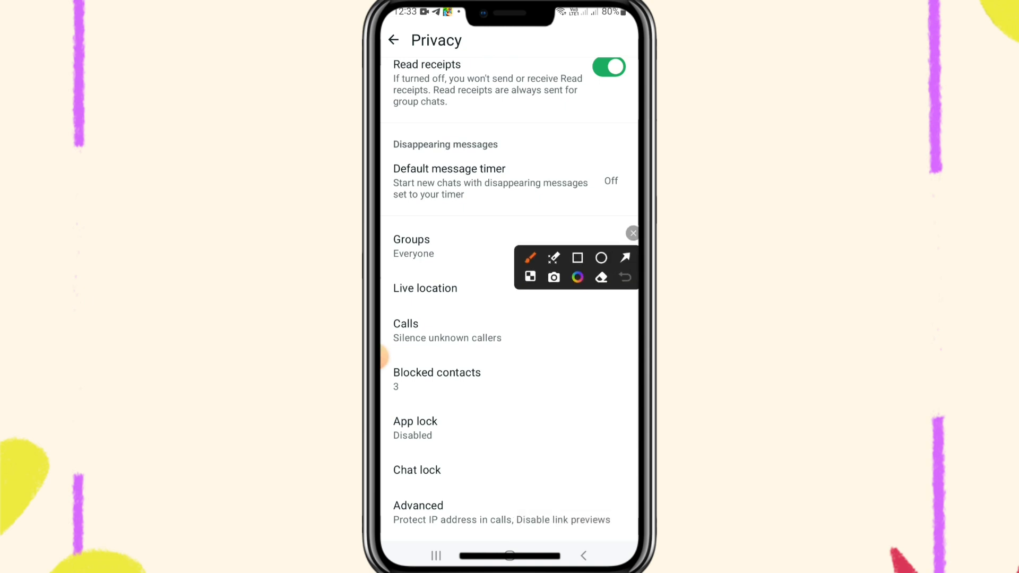
pyautogui.click(576, 257)
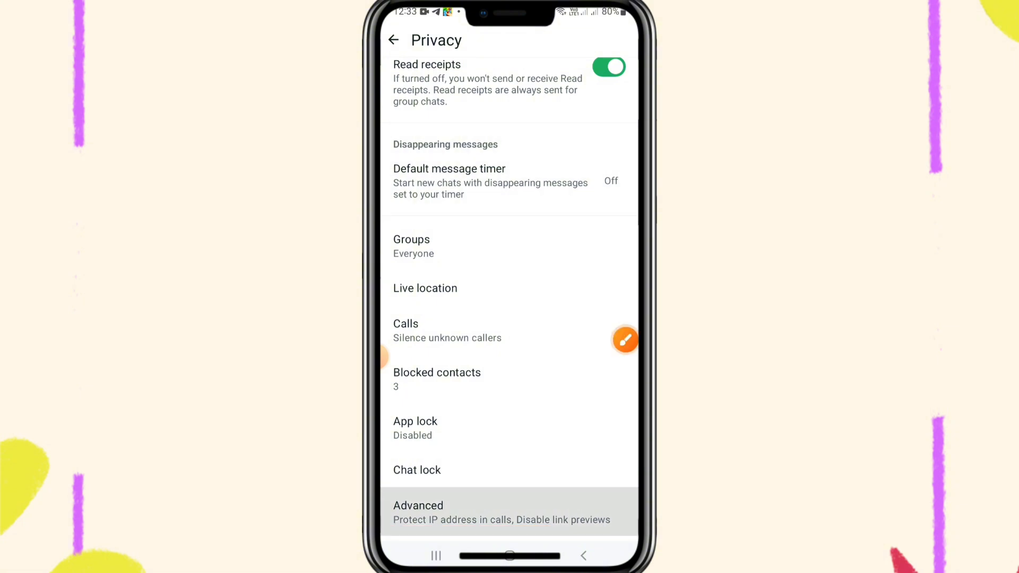
pyautogui.click(419, 511)
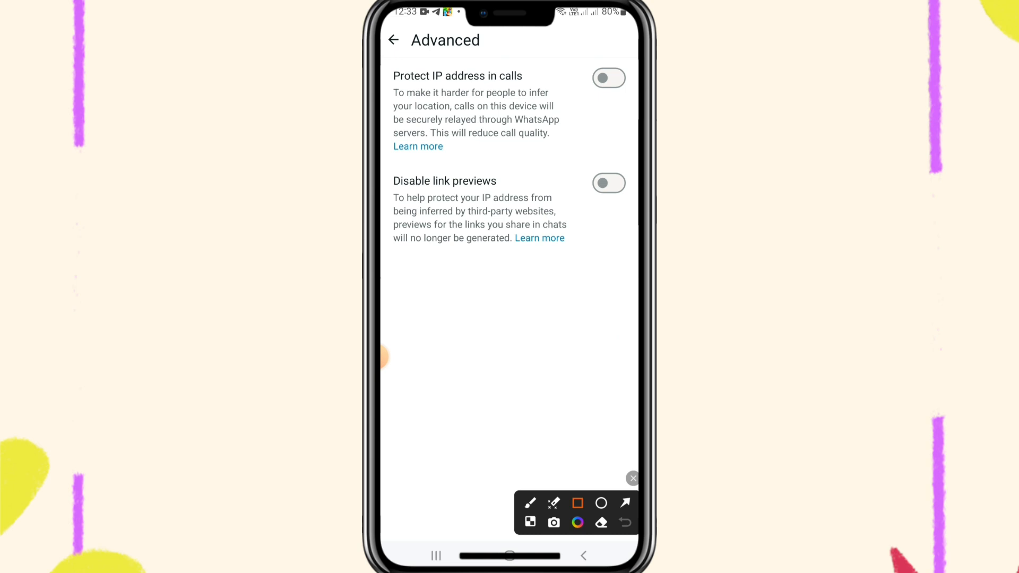
# Step: Switch on 'Protect IP address in calls', leaving 'Disable link previews' off
pyautogui.moveTo(389, 52); pyautogui.dragTo(573, 137)
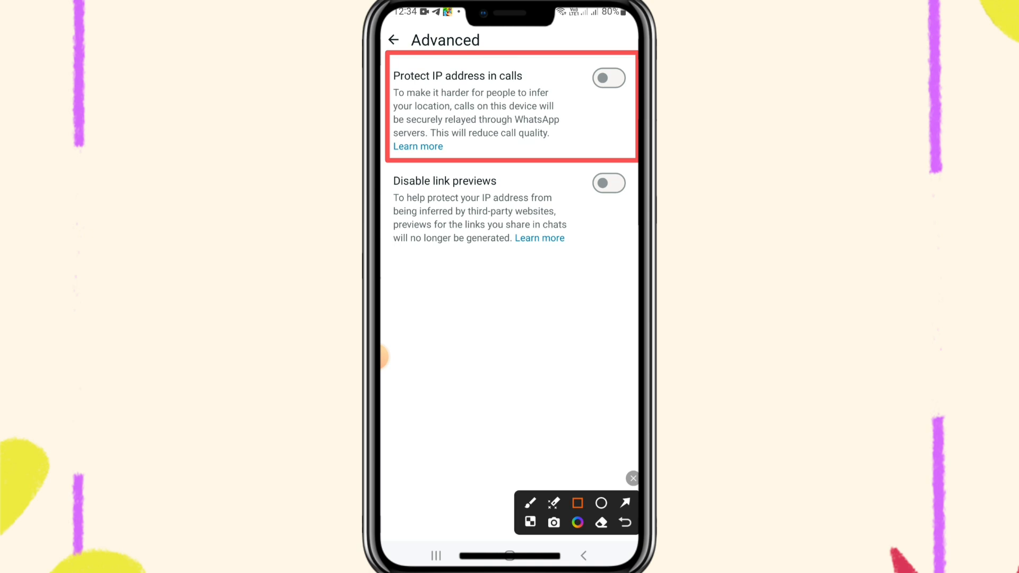
pyautogui.click(623, 522)
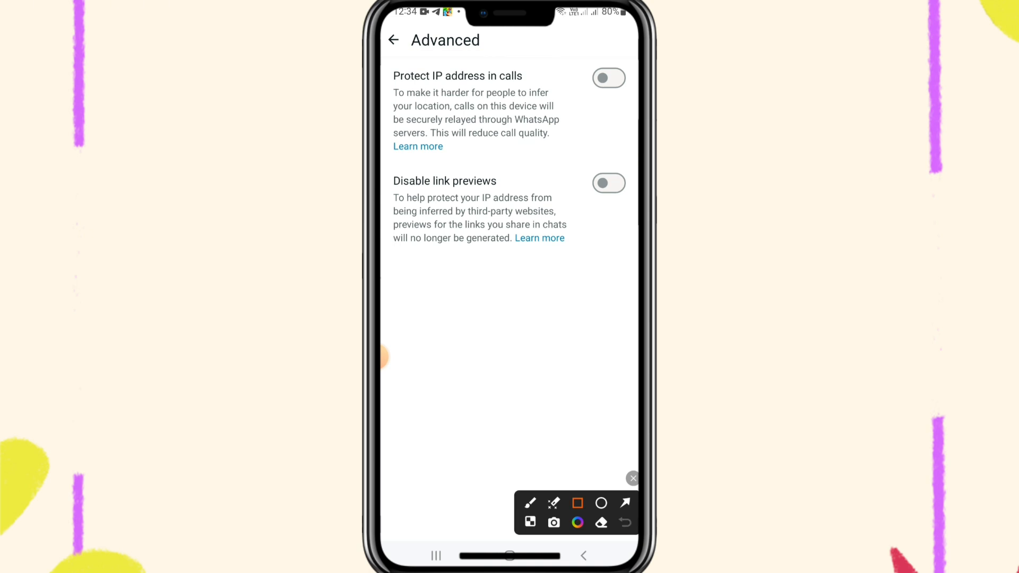
pyautogui.click(607, 77)
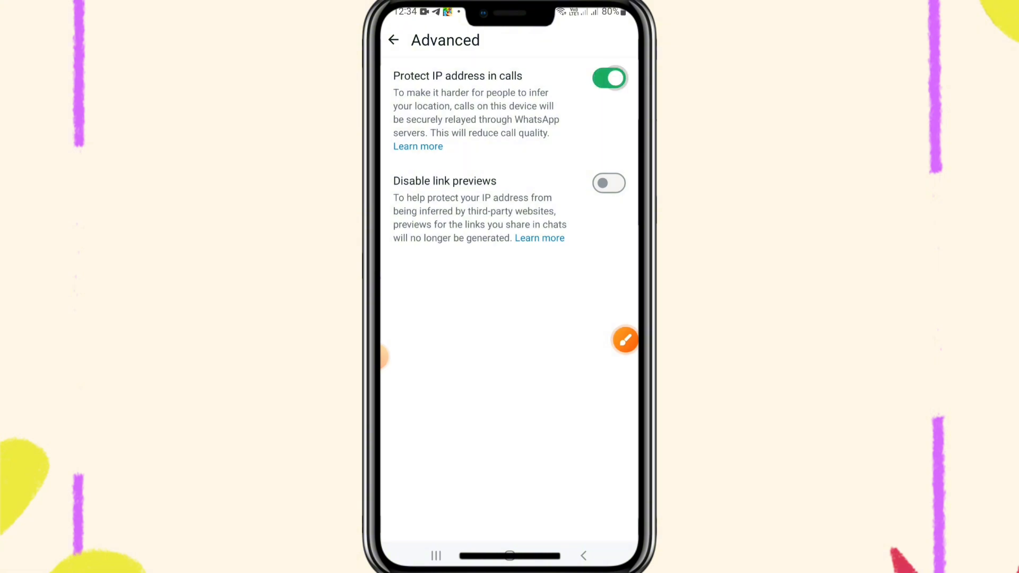